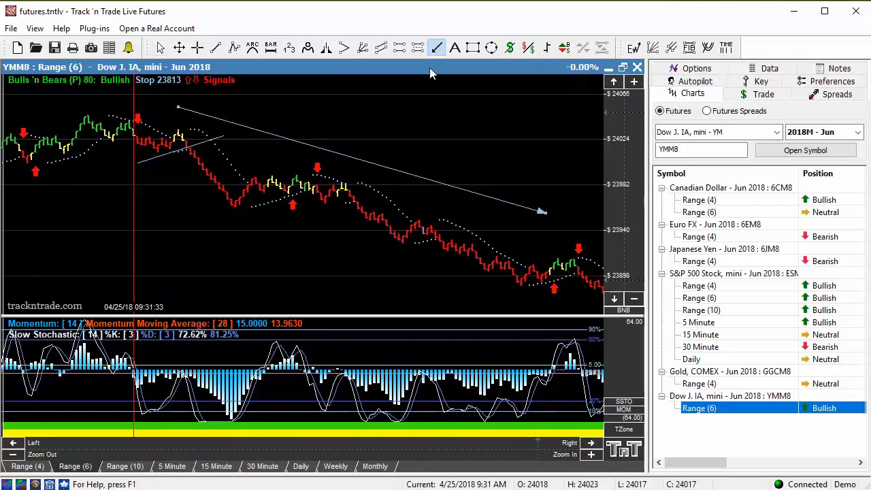
# - Draw trend lines and arrows across the YM Range (6) price action, then measure $500.00 from the 23906 sell
pyautogui.click(160, 46)
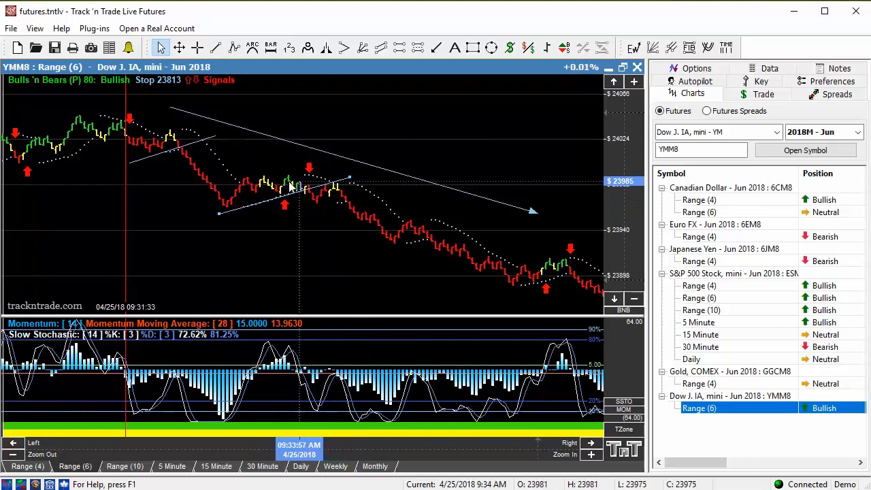
pyautogui.moveTo(326, 193)
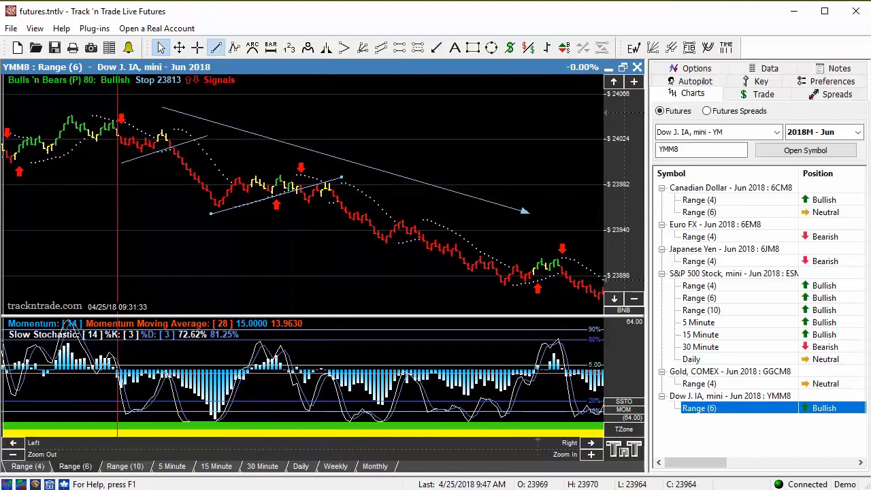
pyautogui.moveTo(354, 197)
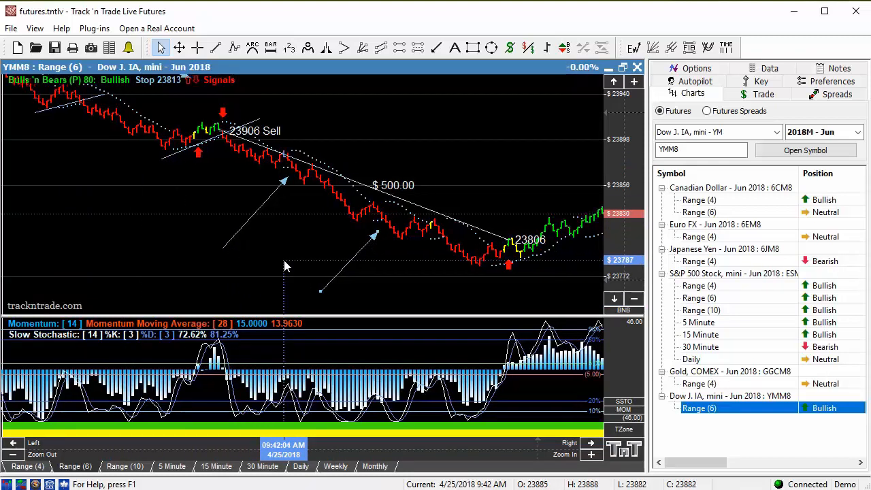
# - Show the ES Range (4) chart, place a vertical crosshair session line, and circle the high
pyautogui.click(700, 286)
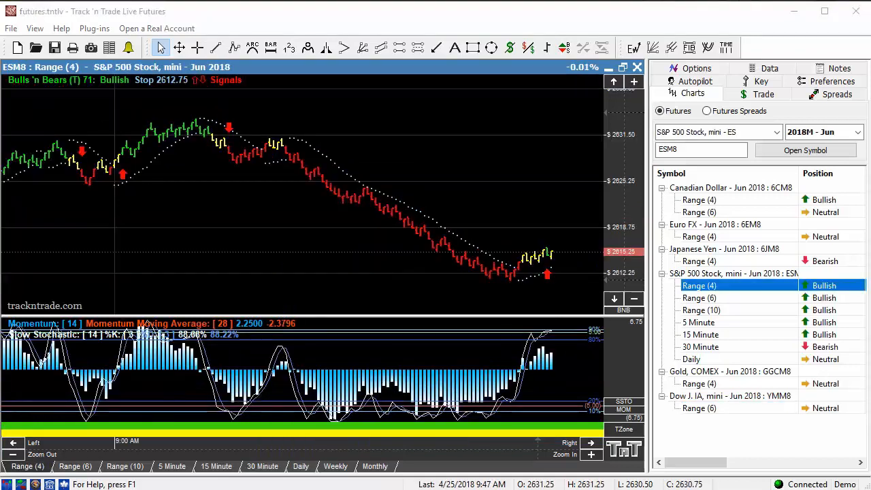
pyautogui.moveTo(297, 243)
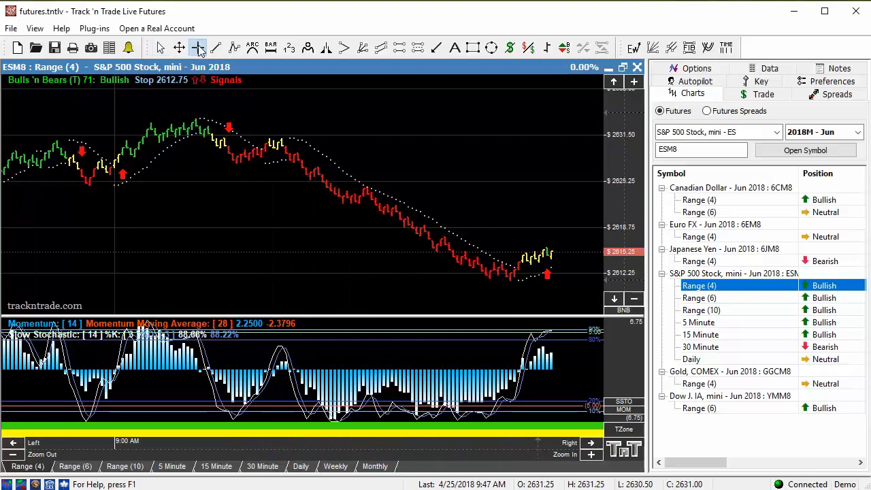
pyautogui.click(197, 46)
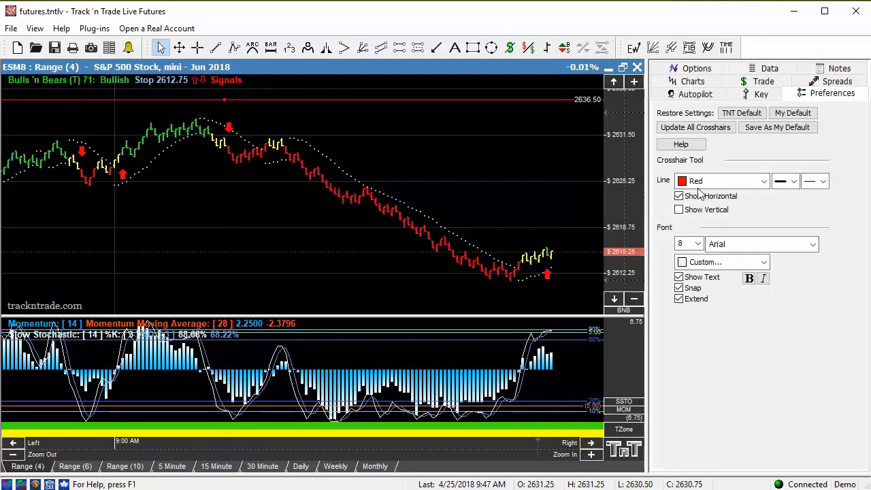
pyautogui.click(677, 209)
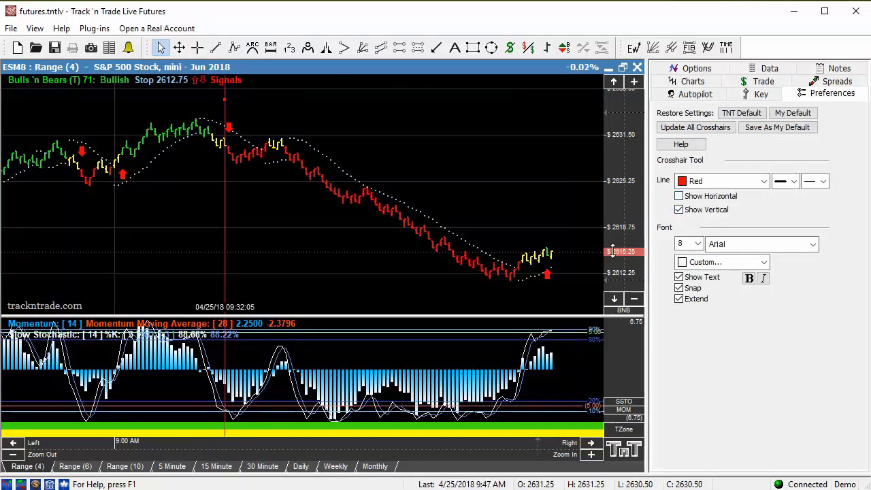
pyautogui.moveTo(228, 133)
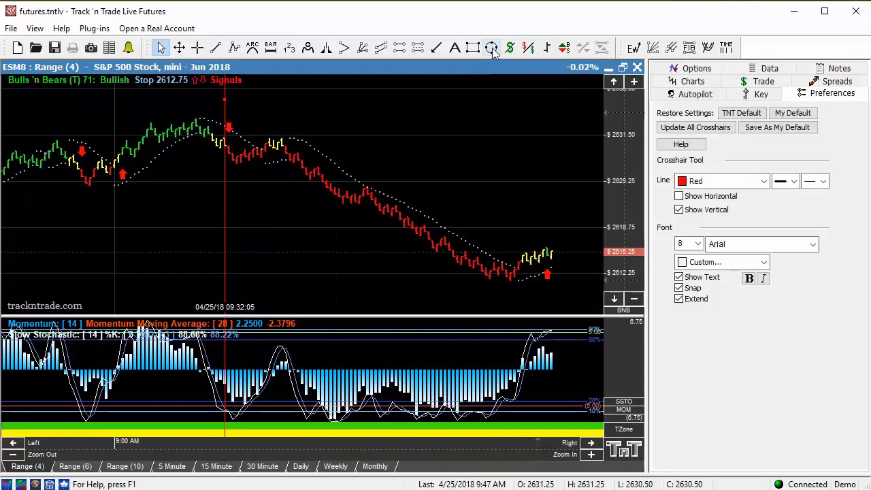
pyautogui.click(492, 47)
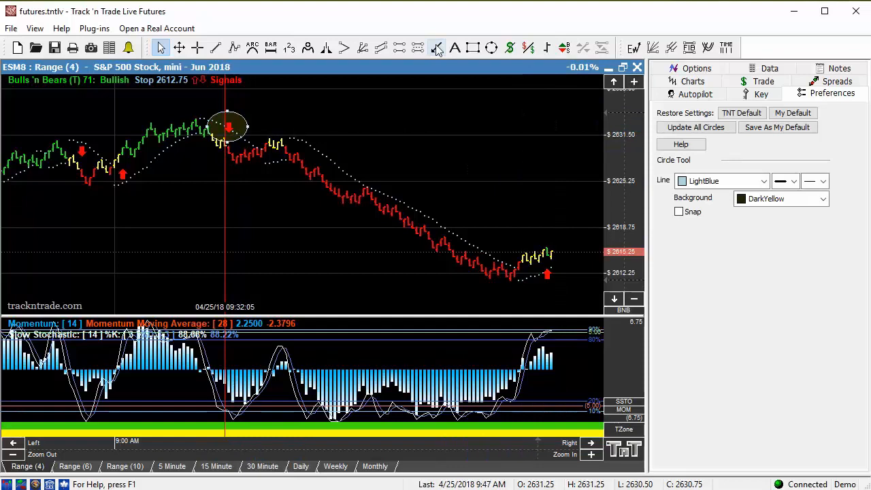
# - Add an arrow and trend line at the top, then measure the 2629.00 sell down to the low at $762.50
pyautogui.click(215, 46)
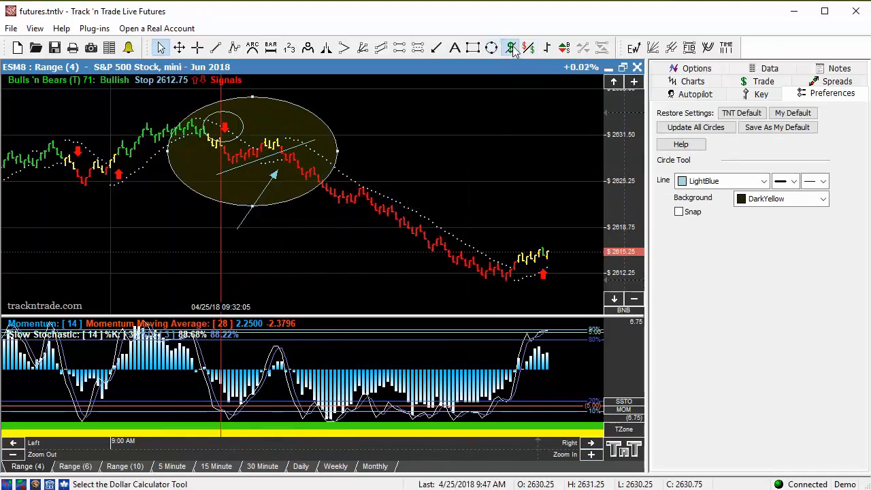
pyautogui.click(510, 48)
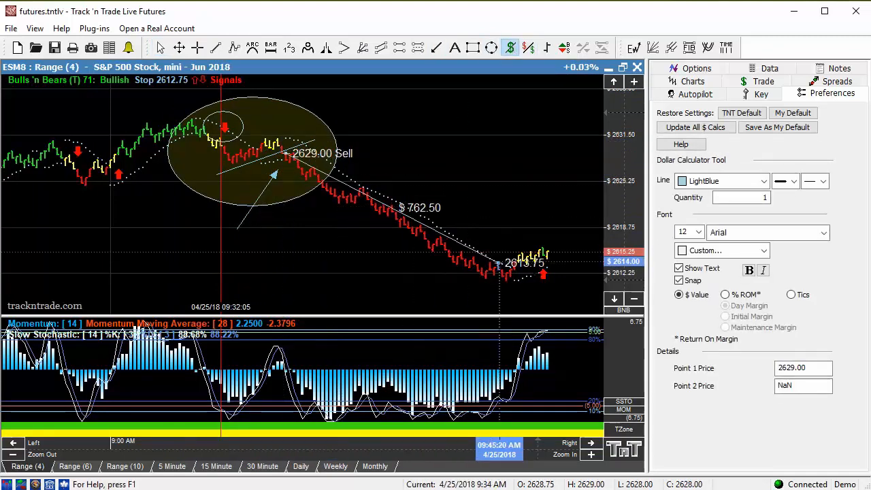